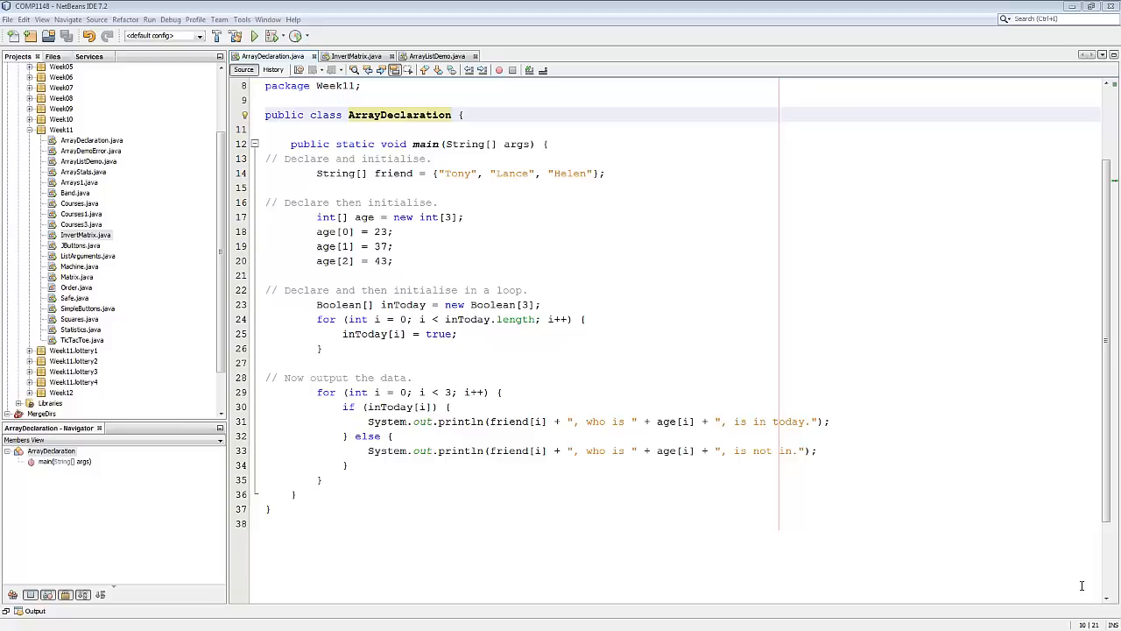
{"action": "mouse_move", "coordinate": [890, 355]}
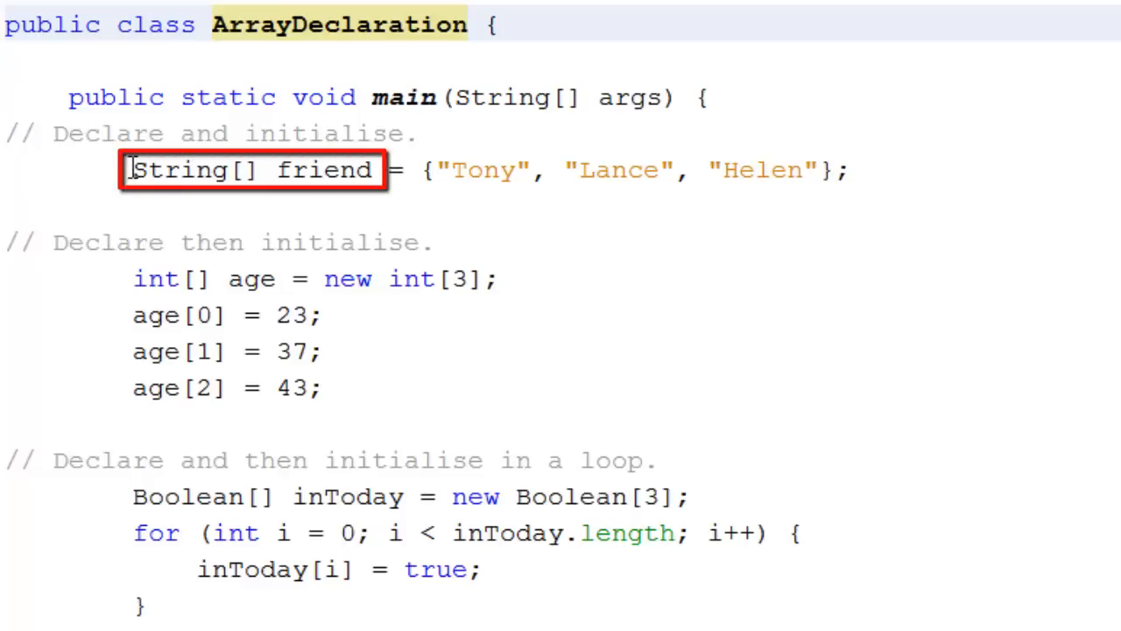
Highlight the array declarations in ArrayDeclaration.java, including the int[] age declaration.
{"action": "left_click_drag", "start_coordinate": [131, 170], "coordinate": [377, 170]}
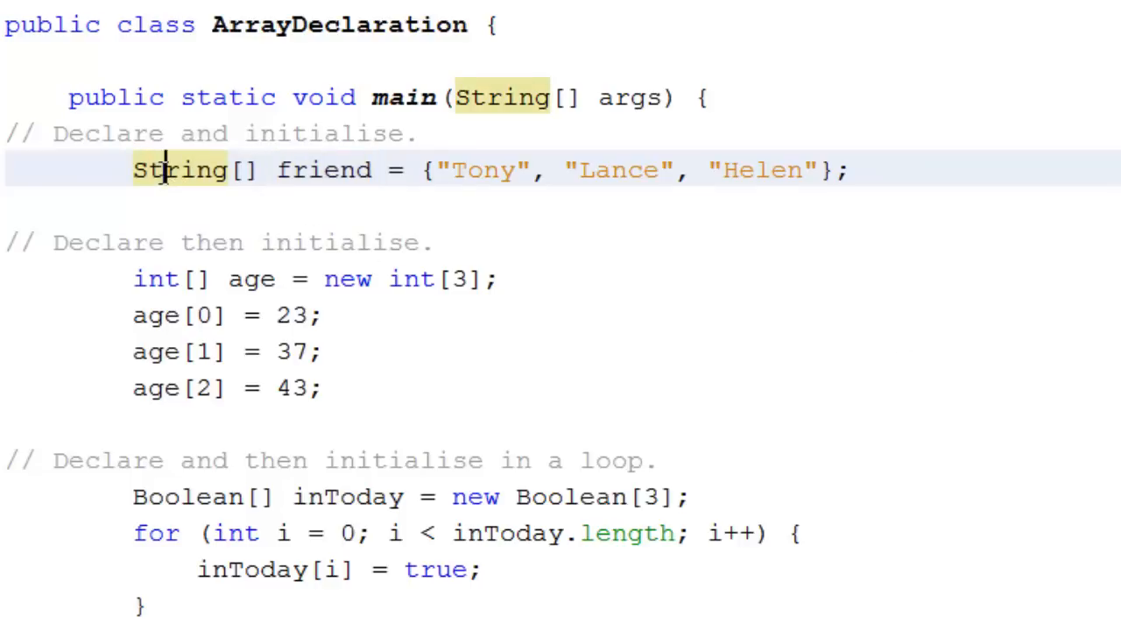
{"action": "mouse_move", "coordinate": [227, 169]}
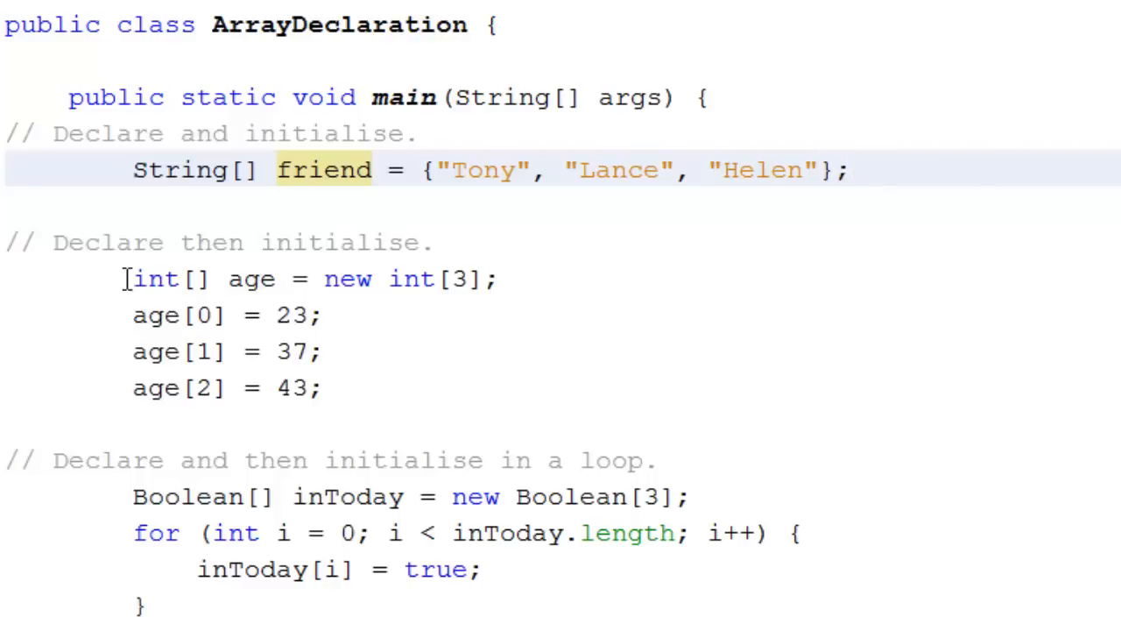
{"action": "double_click", "coordinate": [156, 278]}
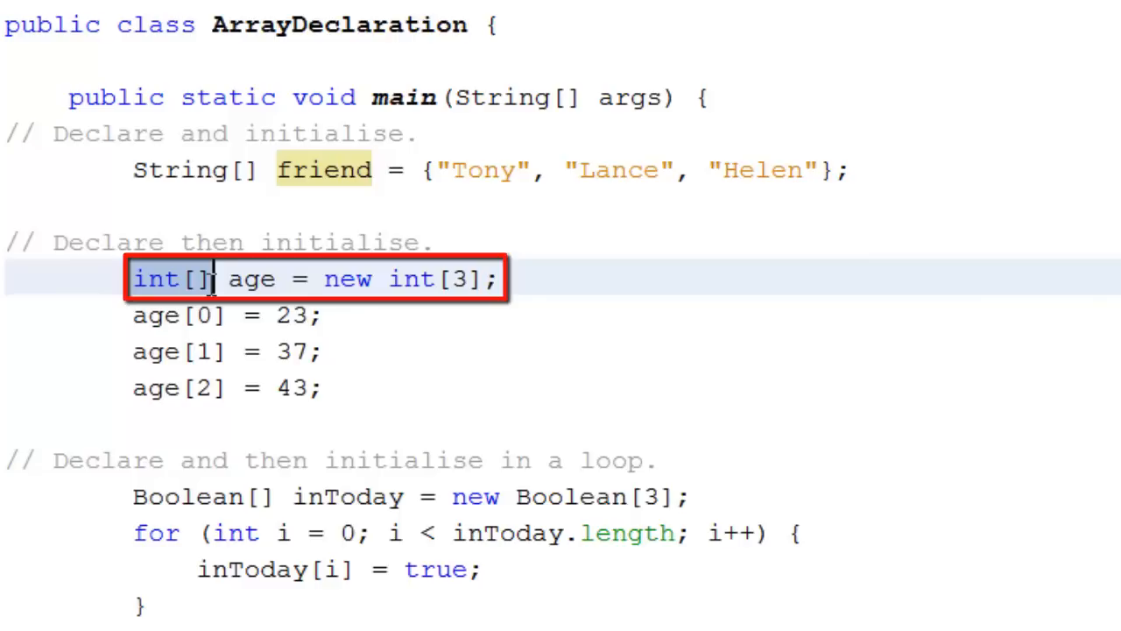
{"action": "double_click", "coordinate": [252, 278]}
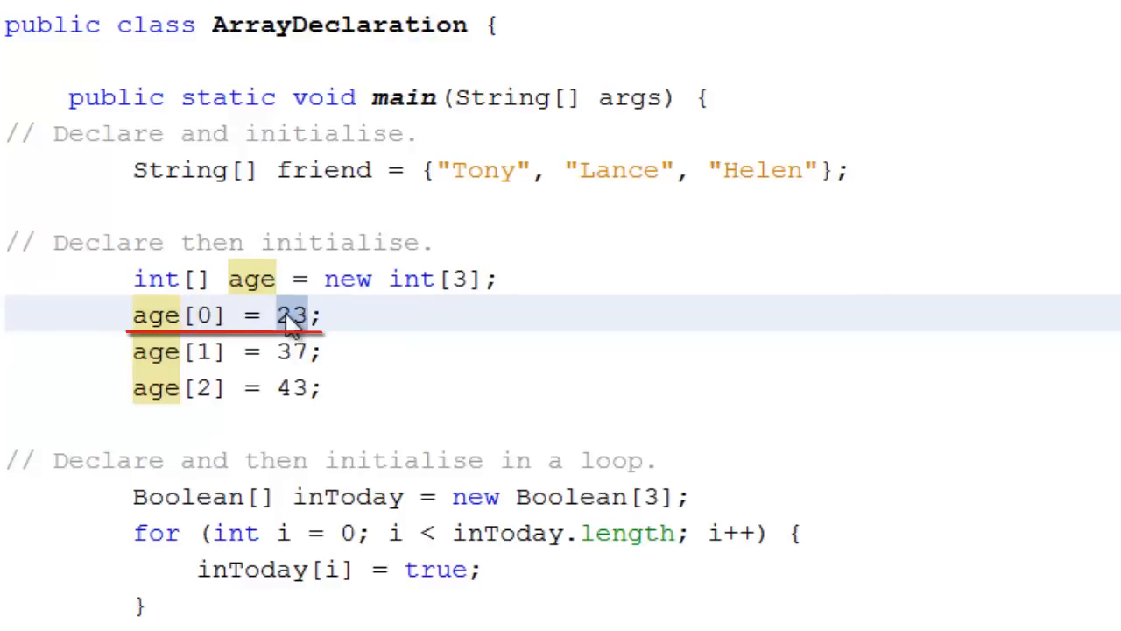
{"action": "left_click", "coordinate": [306, 315]}
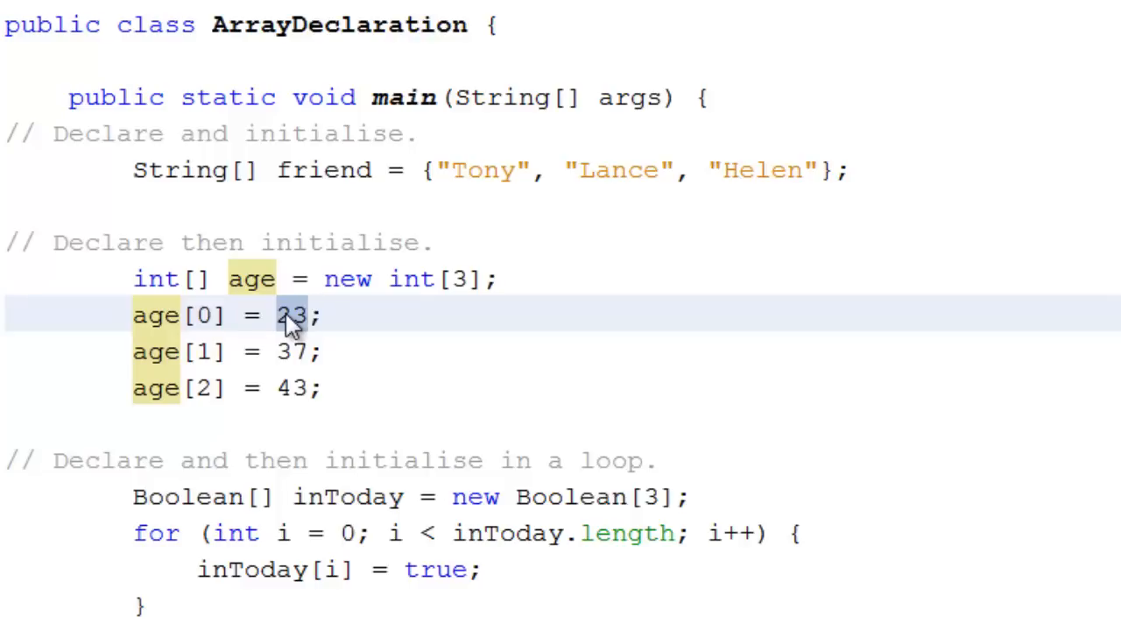
{"action": "left_click", "coordinate": [311, 315]}
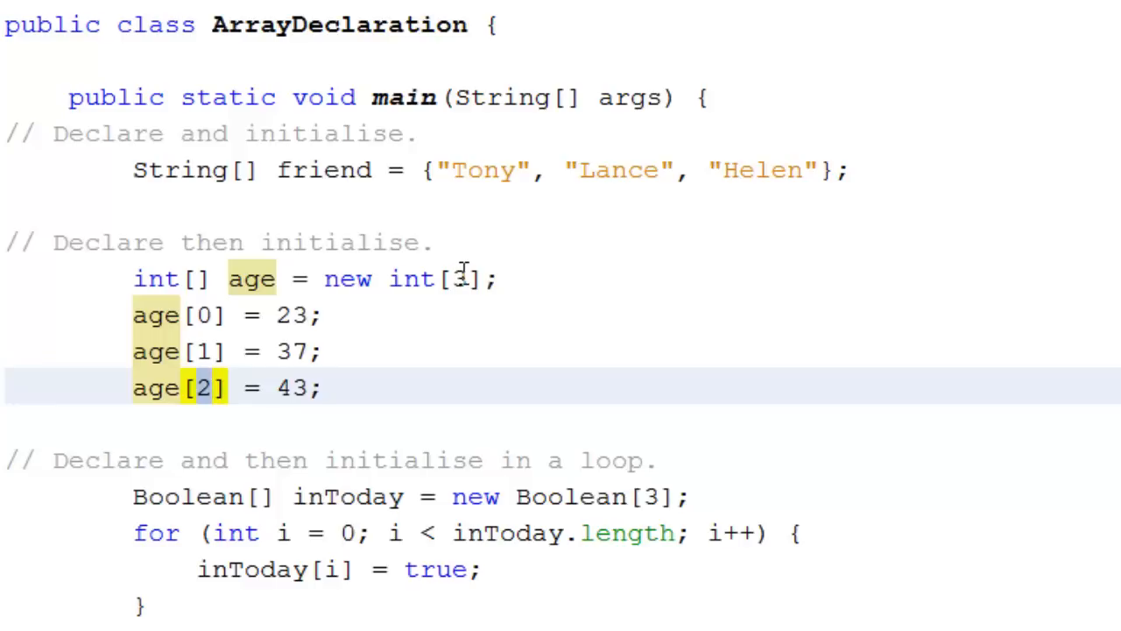
{"action": "left_click", "coordinate": [206, 388]}
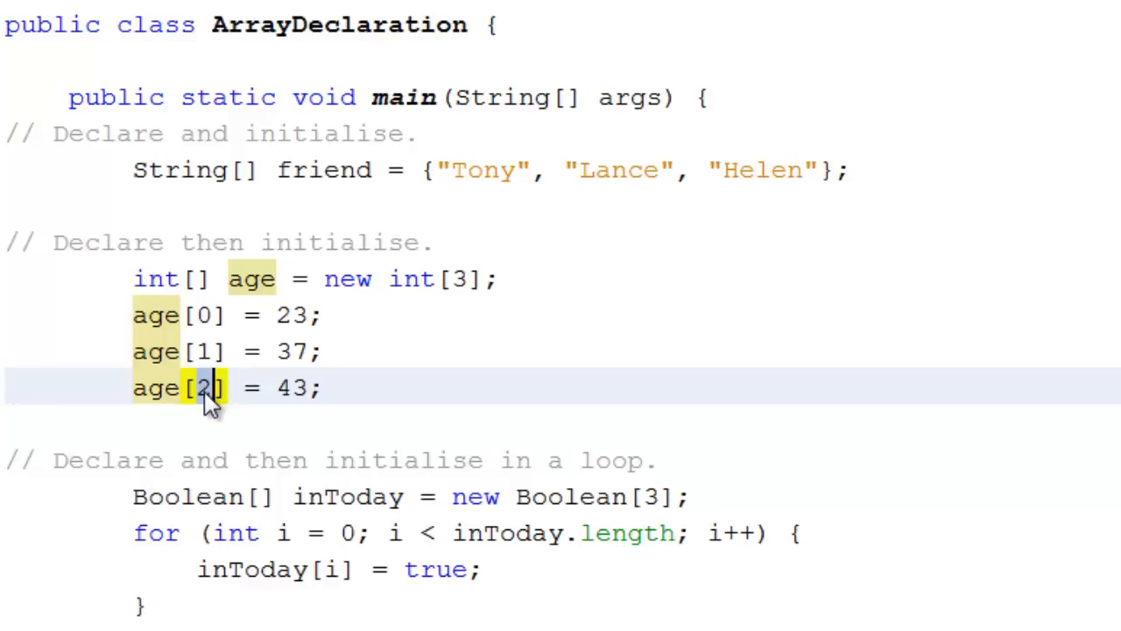
{"action": "mouse_move", "coordinate": [208, 315]}
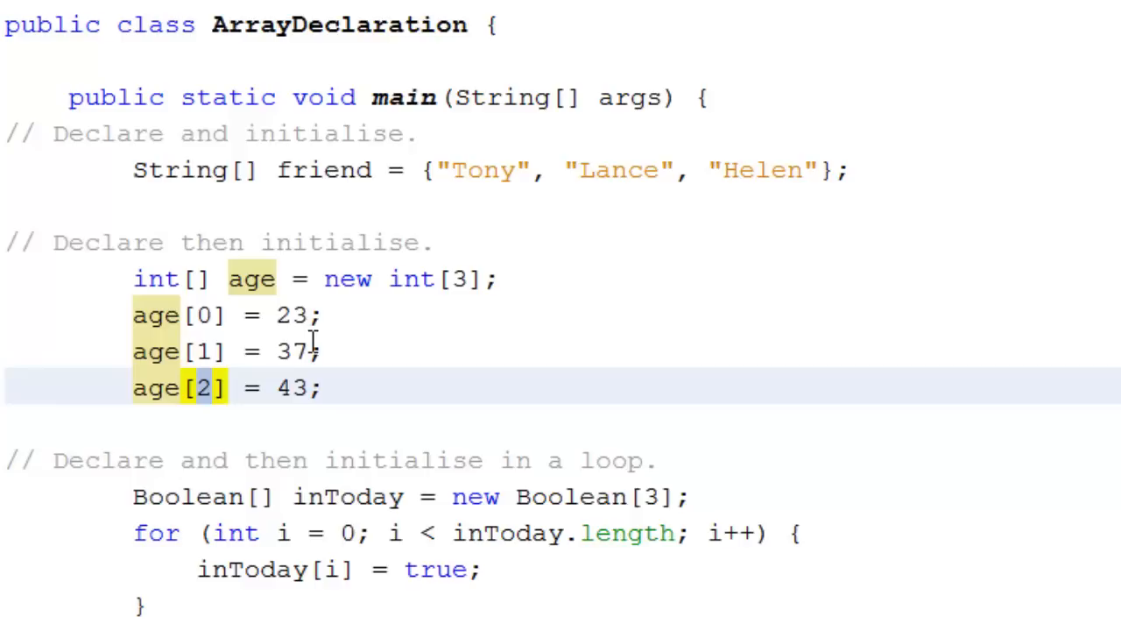
{"action": "mouse_move", "coordinate": [312, 316]}
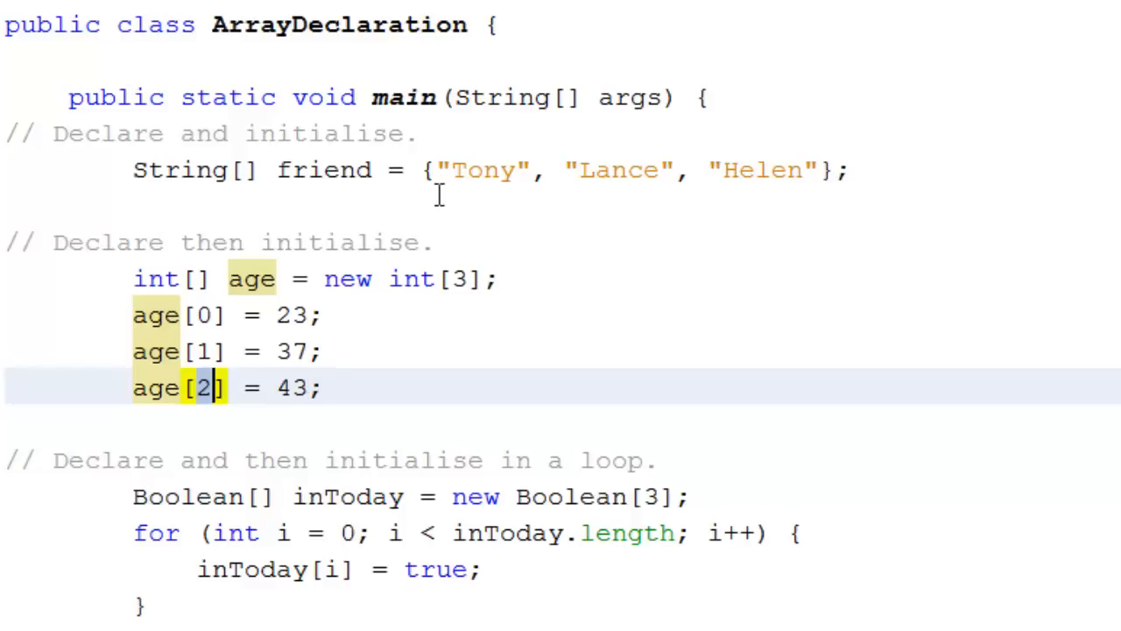
{"action": "mouse_move", "coordinate": [408, 455]}
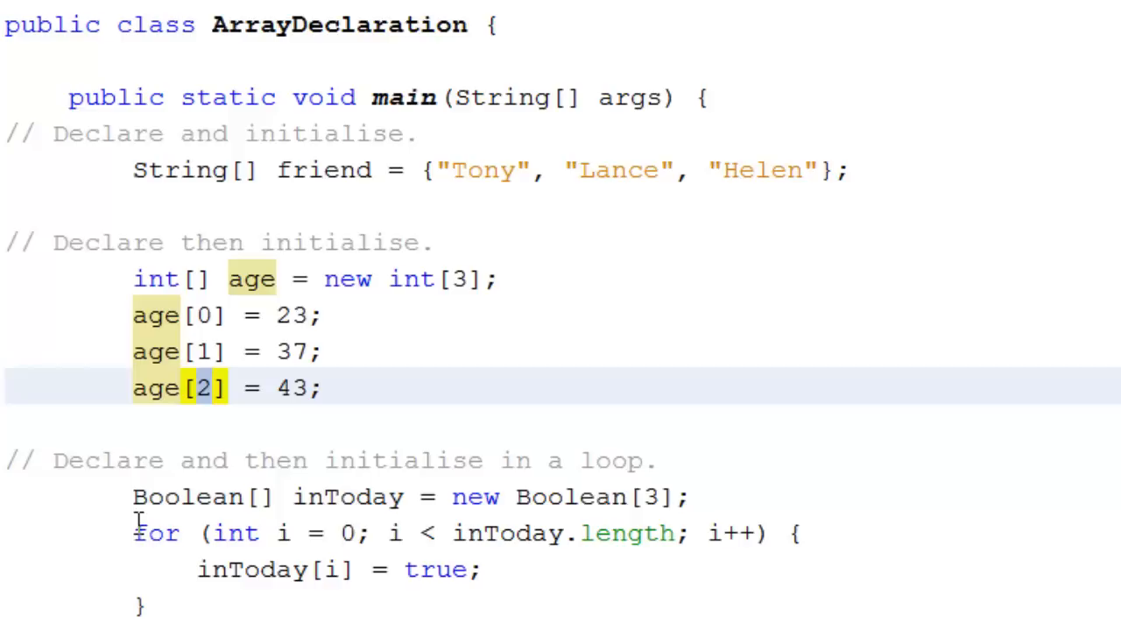
Mark the inToday declaration, then run the file and view its Output window results.
{"action": "left_click_drag", "start_coordinate": [133, 533], "coordinate": [151, 604]}
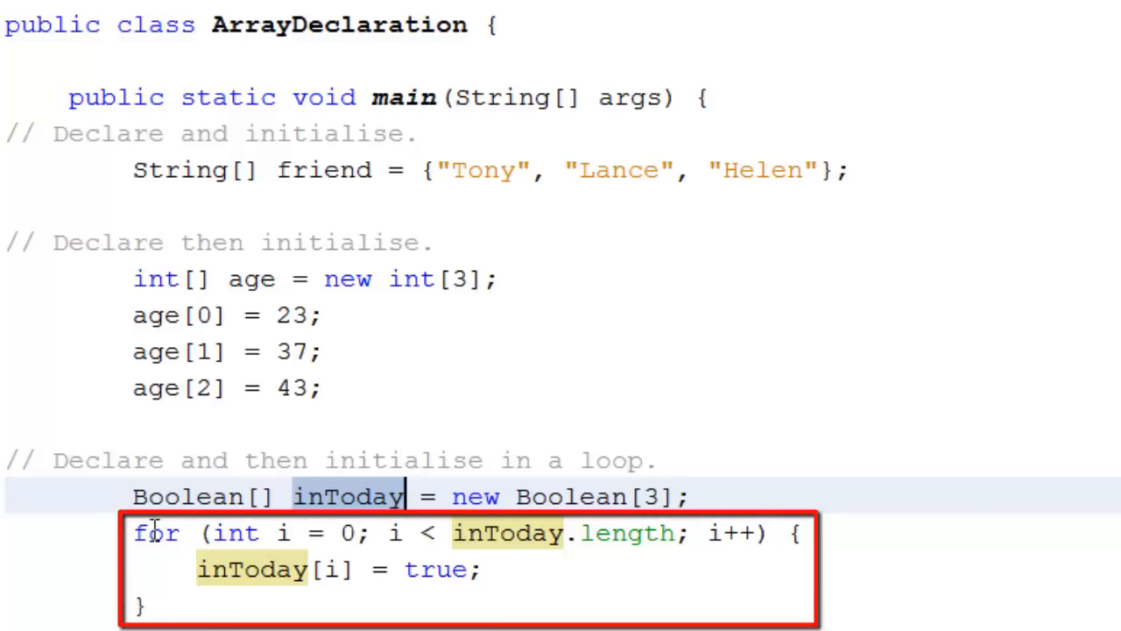
{"action": "mouse_move", "coordinate": [188, 580]}
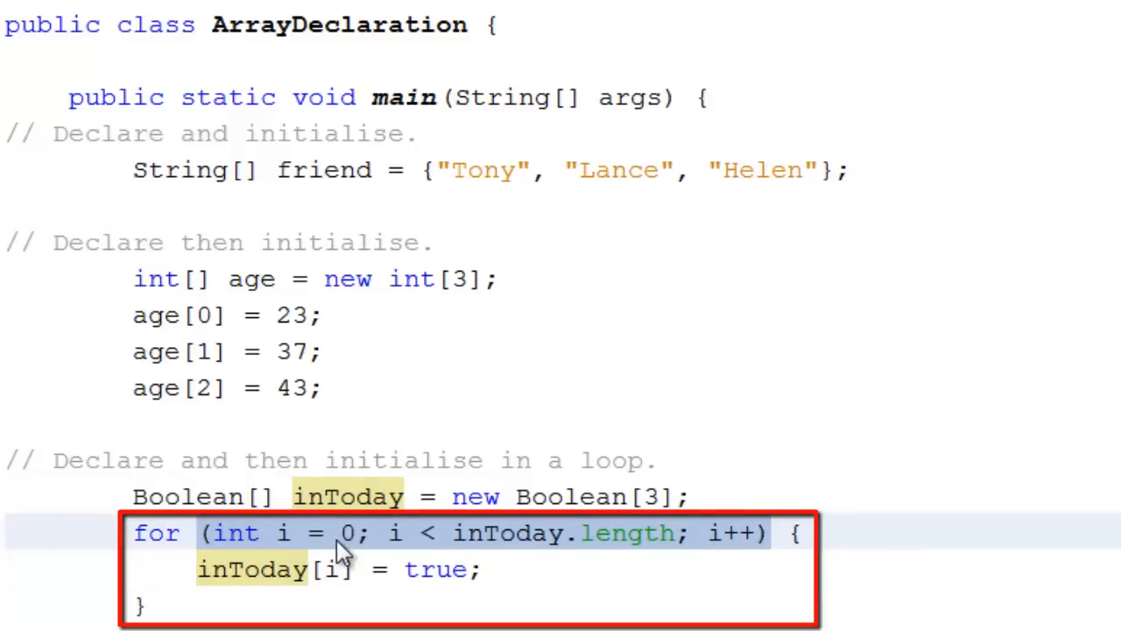
{"action": "mouse_move", "coordinate": [364, 548]}
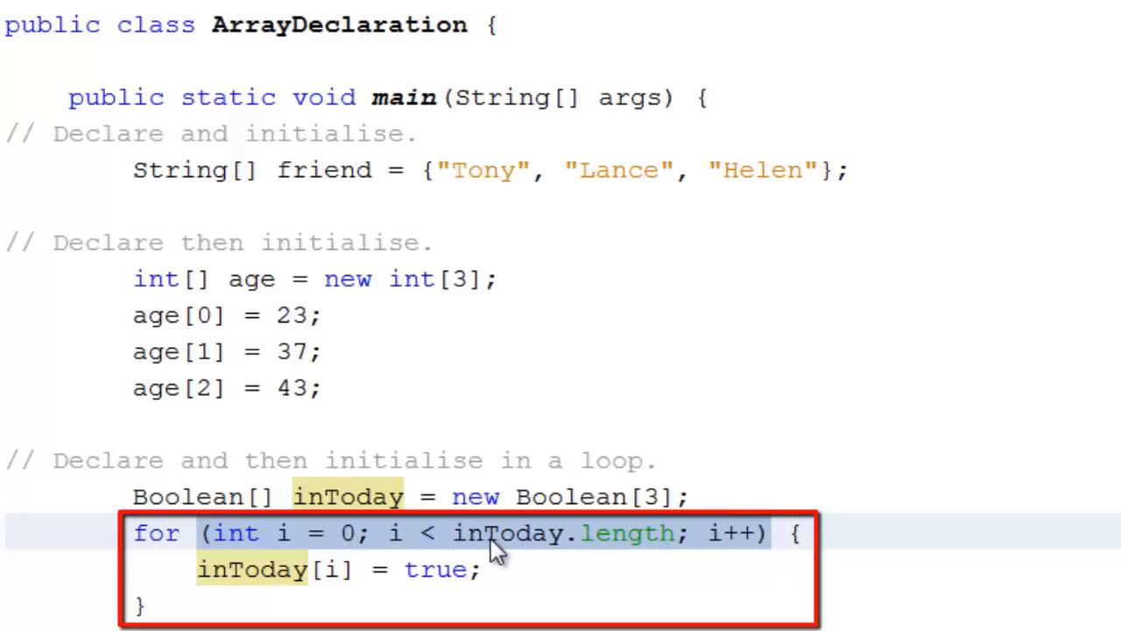
{"action": "mouse_move", "coordinate": [585, 556]}
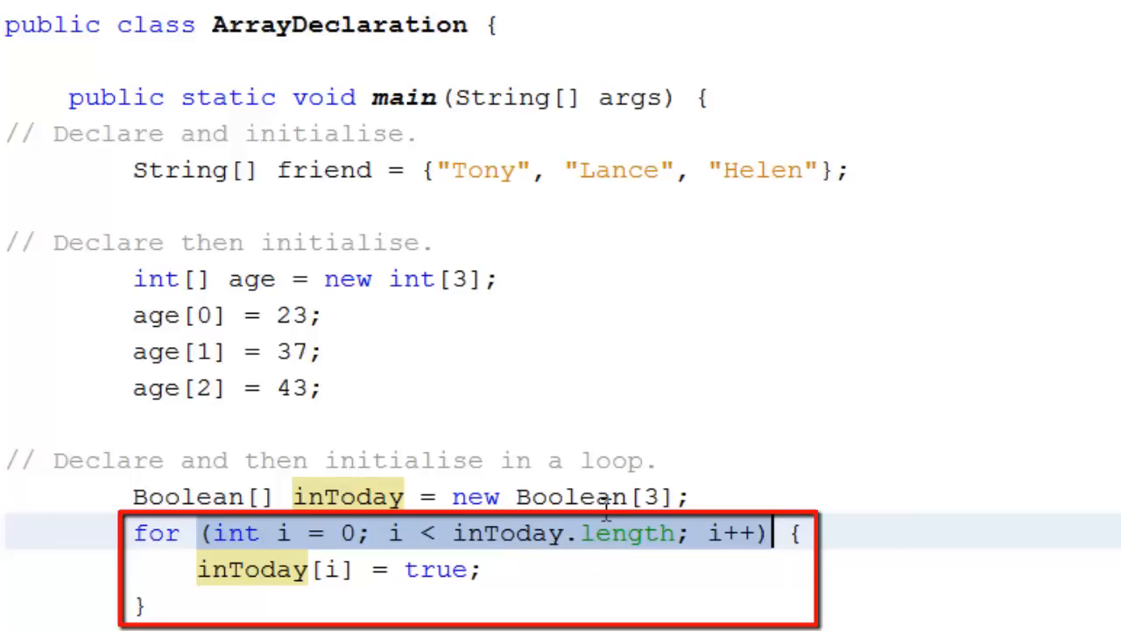
{"action": "mouse_move", "coordinate": [600, 551]}
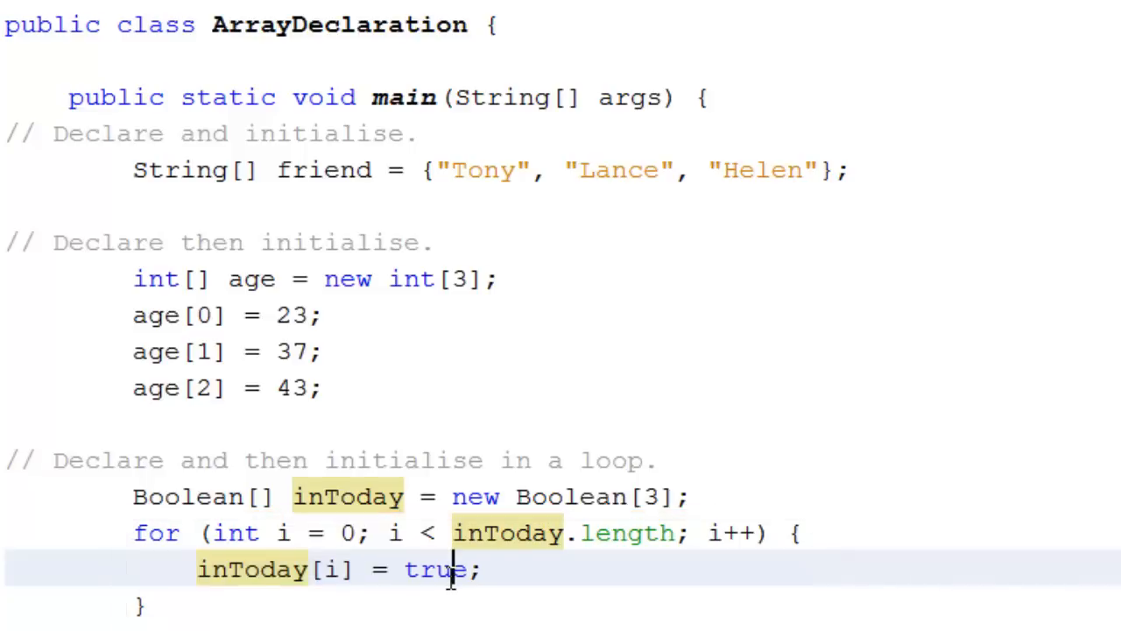
{"action": "scroll", "scroll_direction": "down", "scroll_amount": 3}
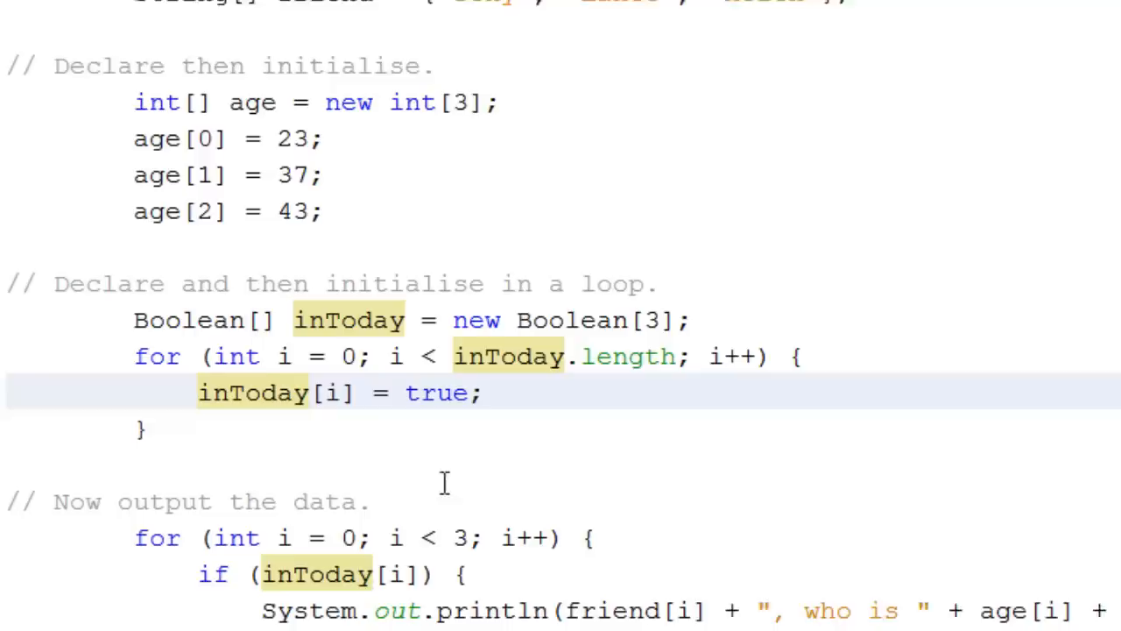
{"action": "scroll", "scroll_direction": "down", "scroll_amount": 3}
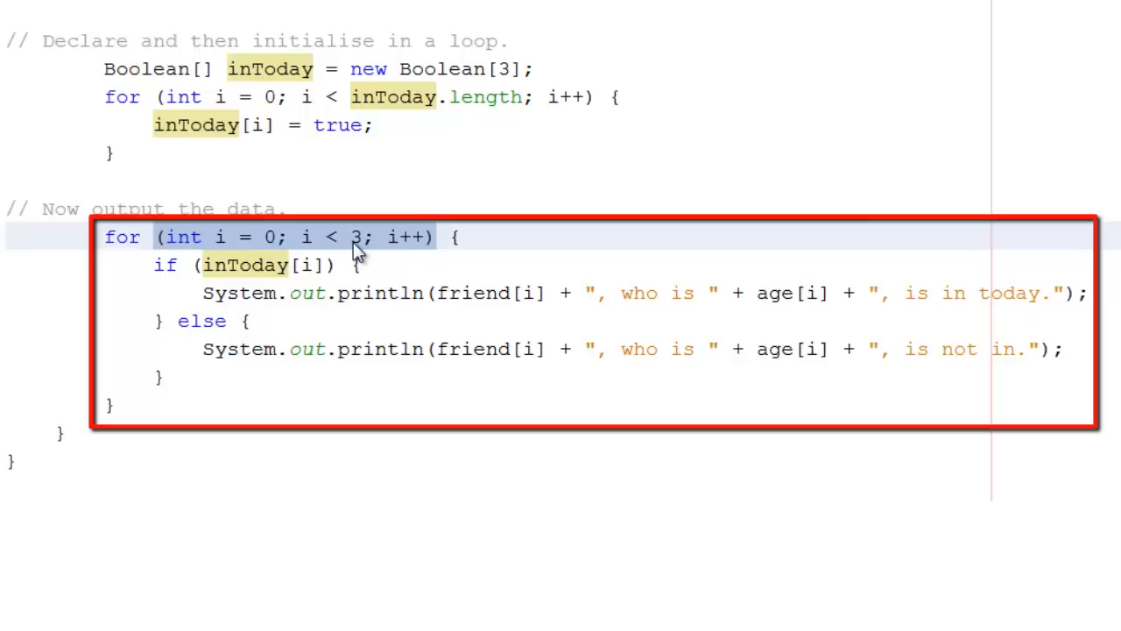
{"action": "left_click", "coordinate": [438, 236]}
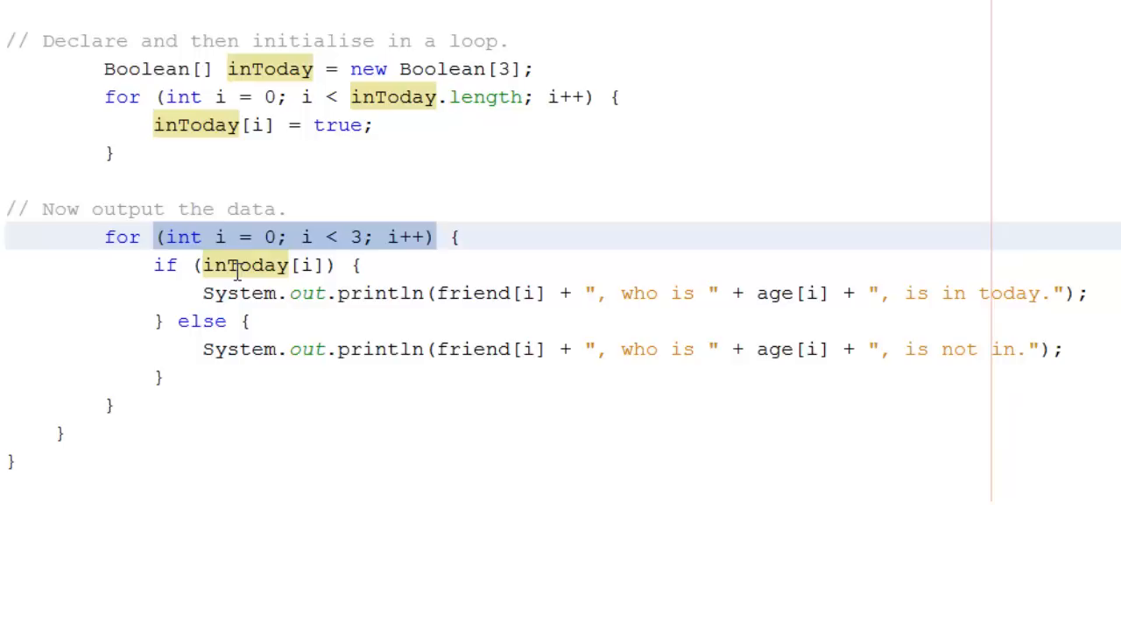
{"action": "mouse_move", "coordinate": [473, 302]}
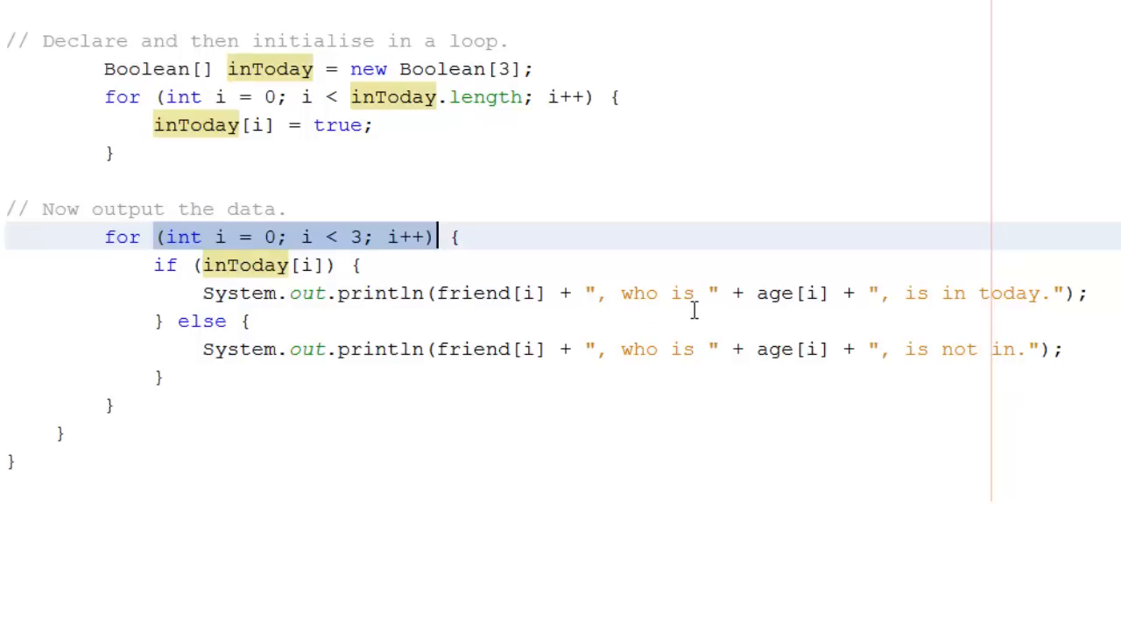
{"action": "mouse_move", "coordinate": [795, 304]}
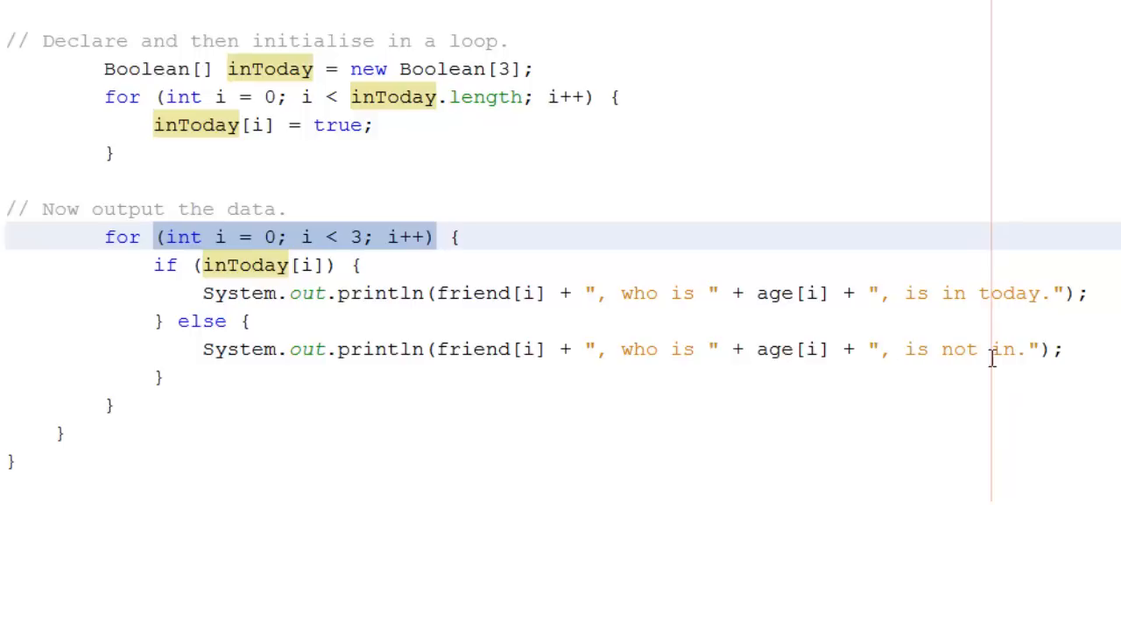
{"action": "mouse_move", "coordinate": [438, 308]}
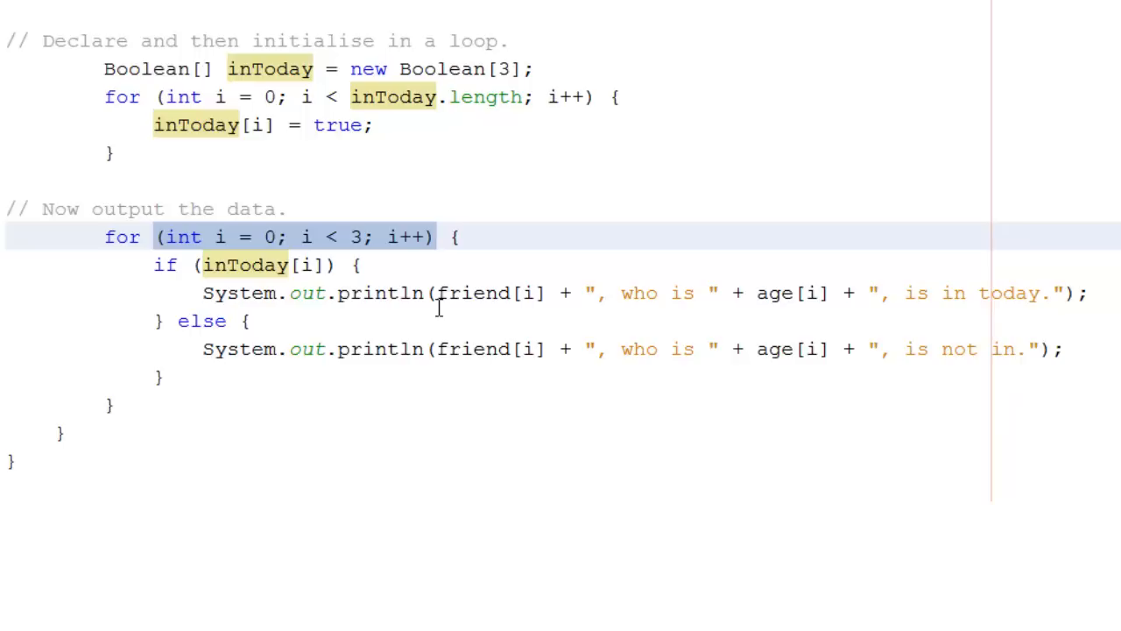
{"action": "mouse_move", "coordinate": [363, 304]}
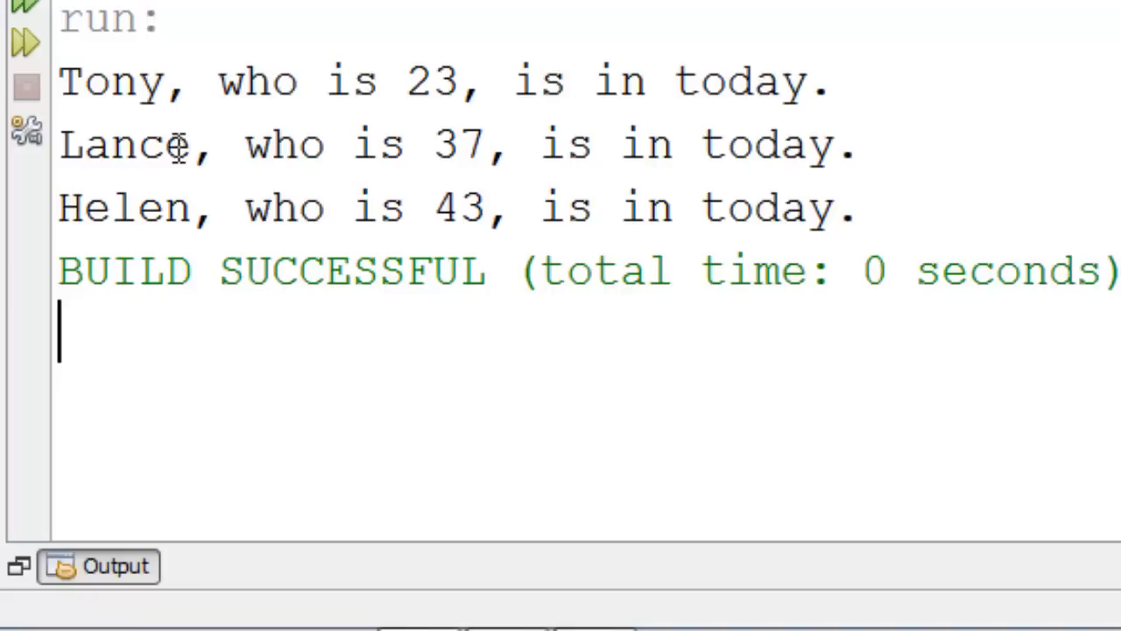
{"action": "mouse_move", "coordinate": [515, 131]}
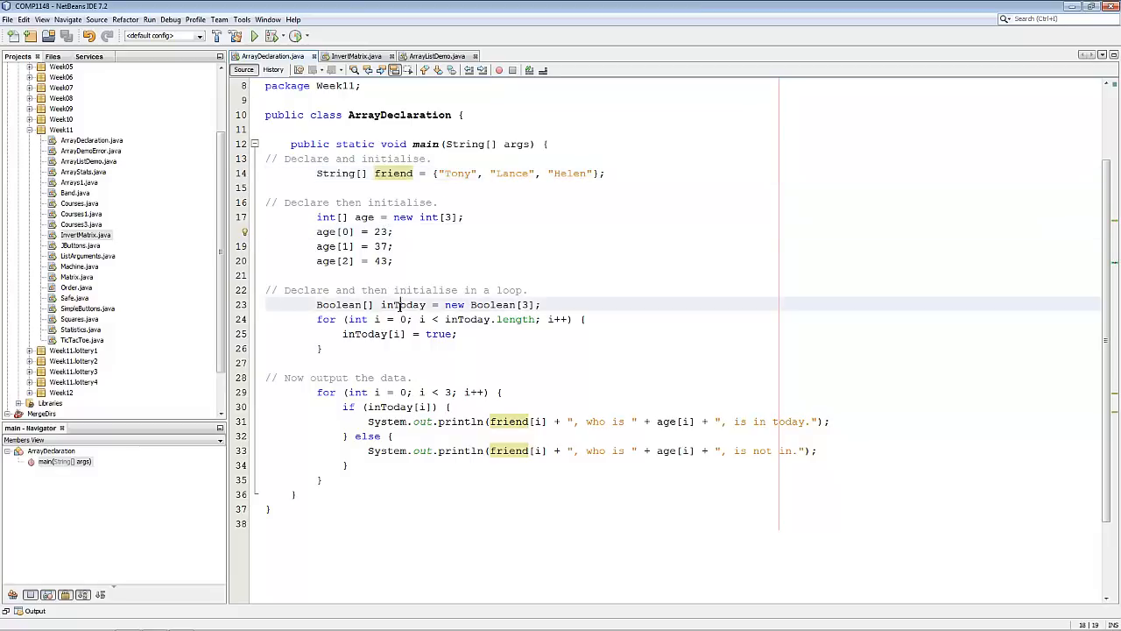
{"action": "double_click", "coordinate": [403, 304]}
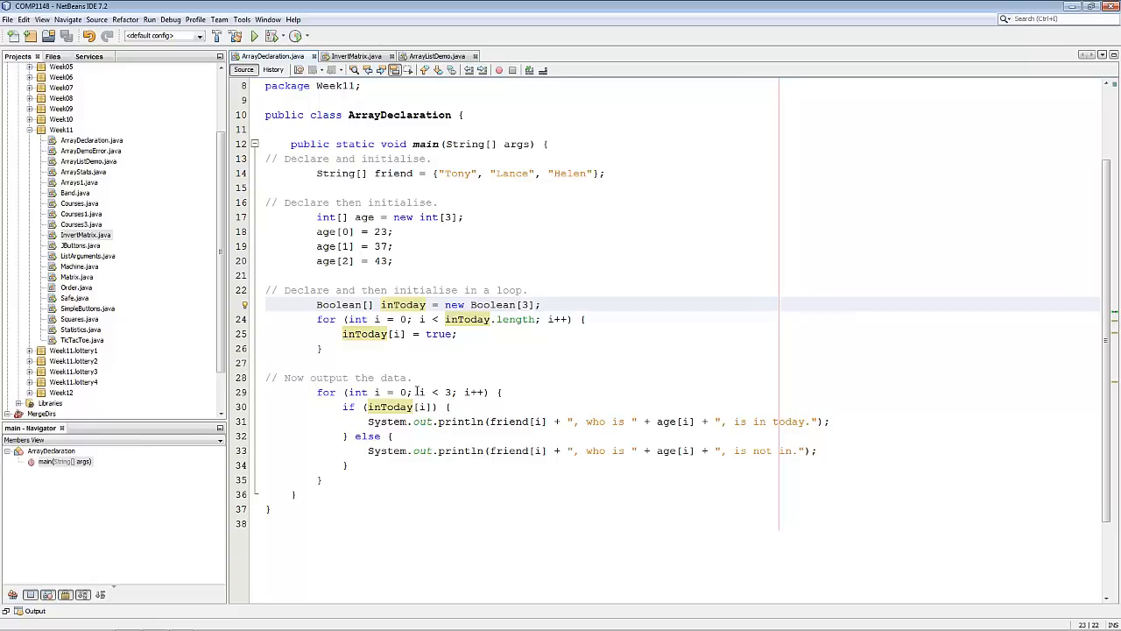
{"action": "mouse_move", "coordinate": [415, 392]}
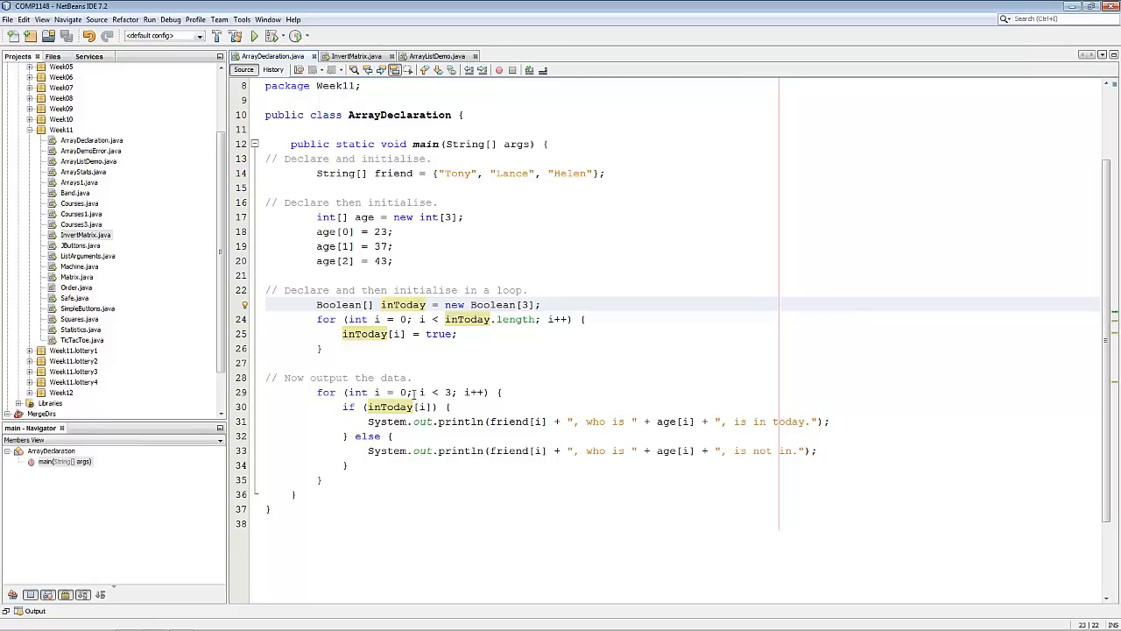